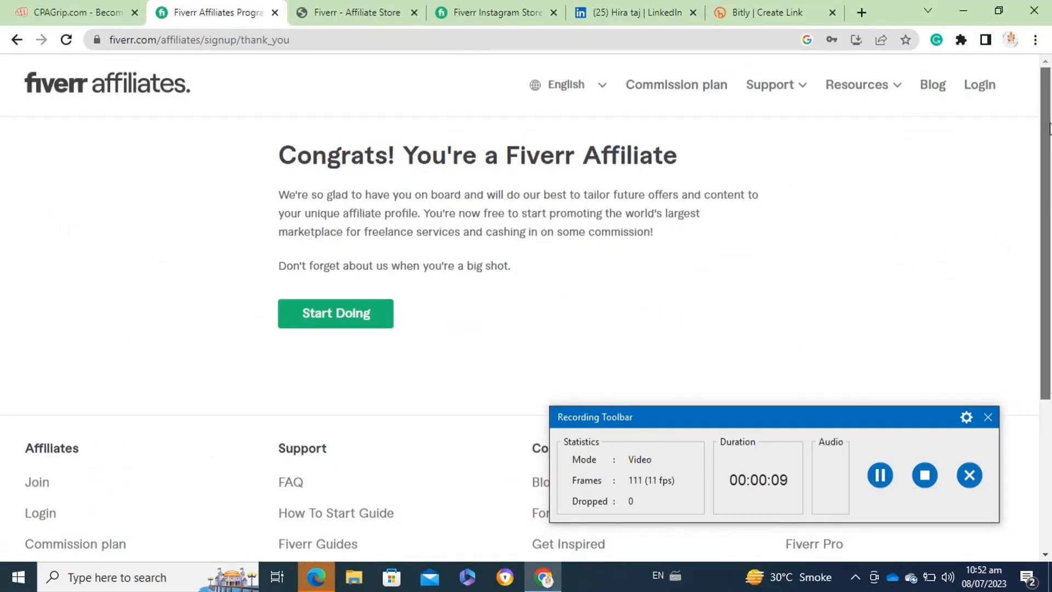
mouse_move(400, 413)
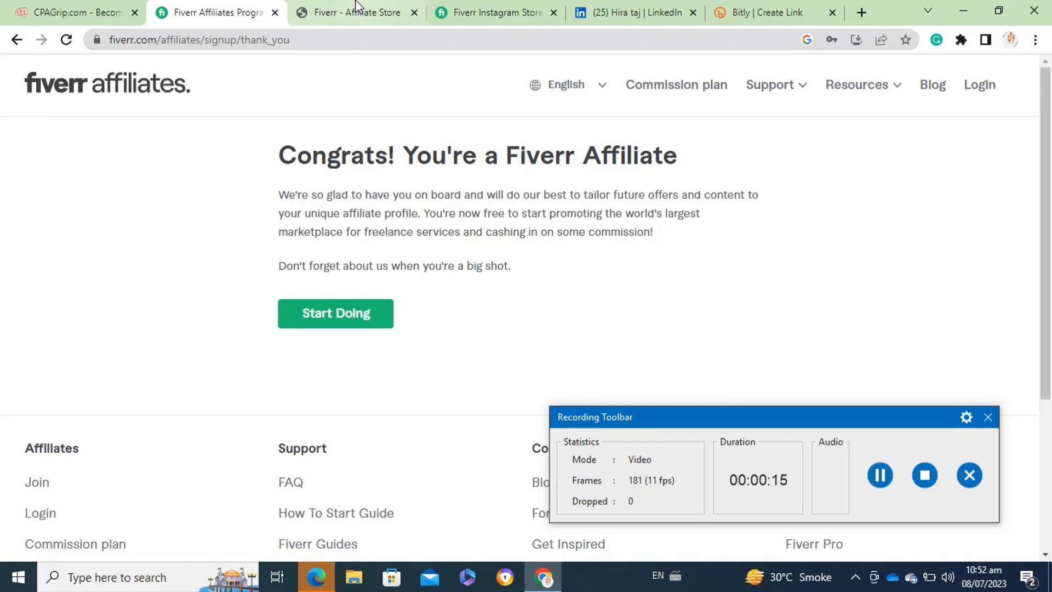
- Switch to the Fiverr Affiliate Store page listing its service categories
click(354, 12)
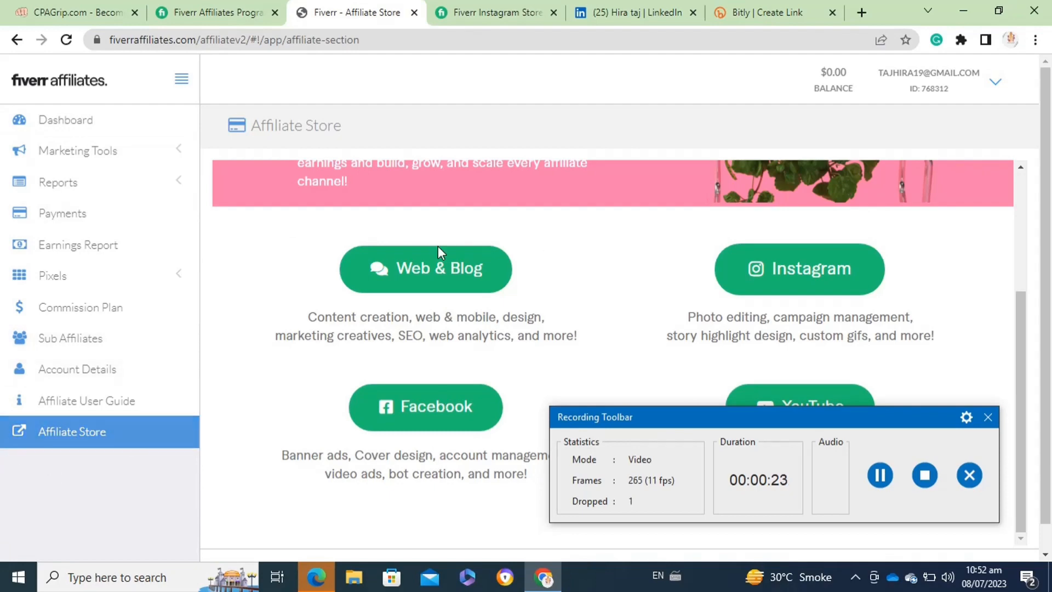
mouse_move(425, 405)
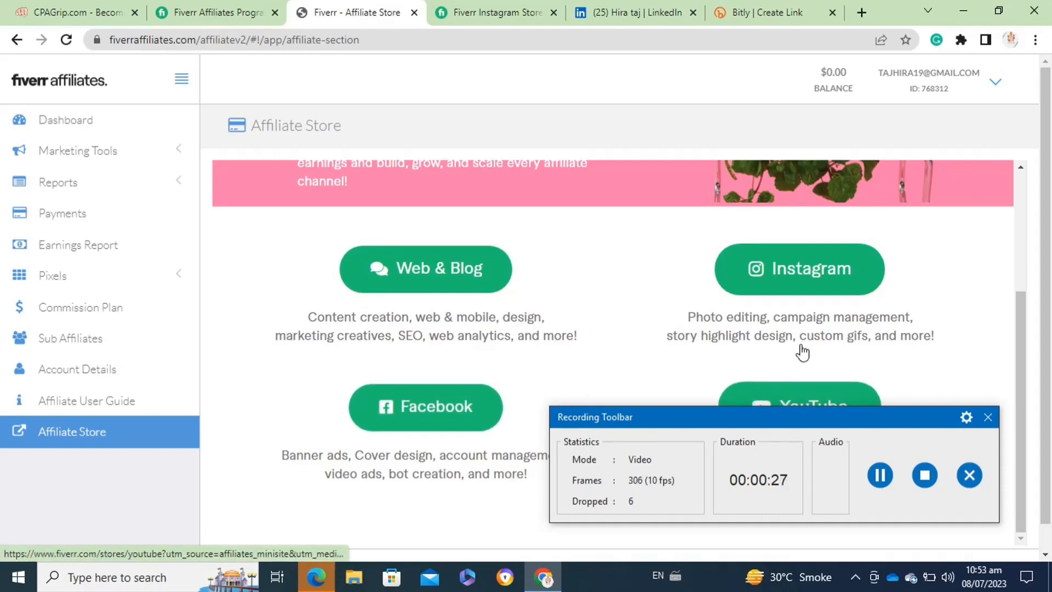
mouse_move(671, 215)
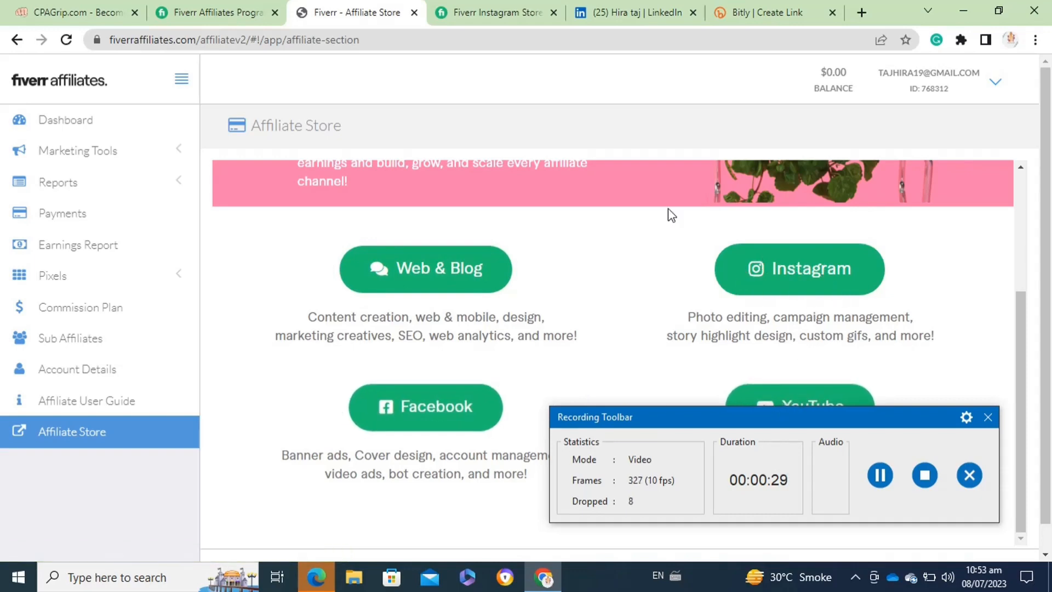
mouse_move(495, 12)
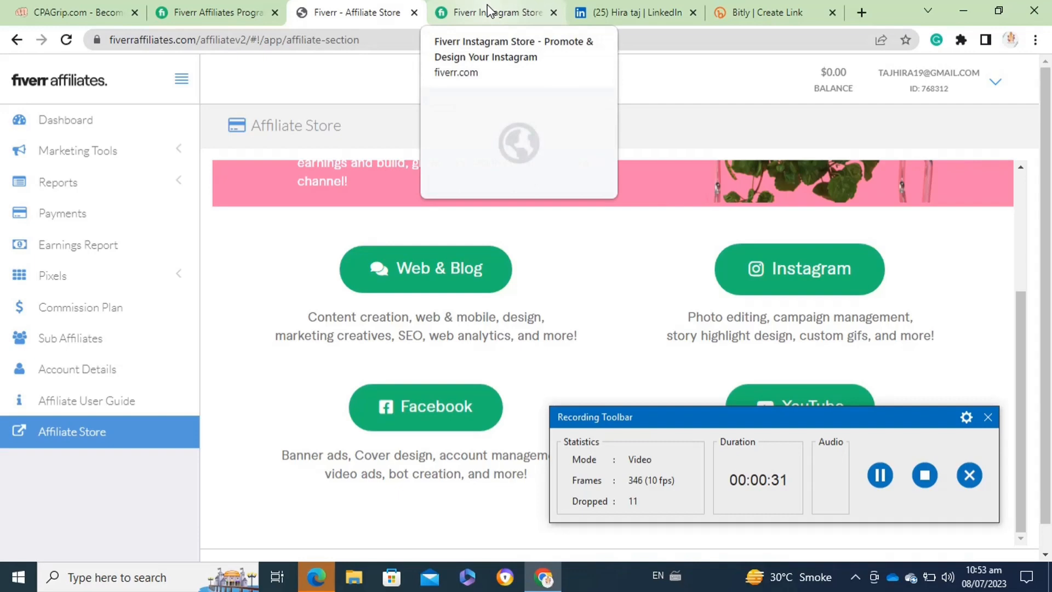
- Browse the Fiverr Instagram Store's photo-editing and story-icon gig rows
click(495, 12)
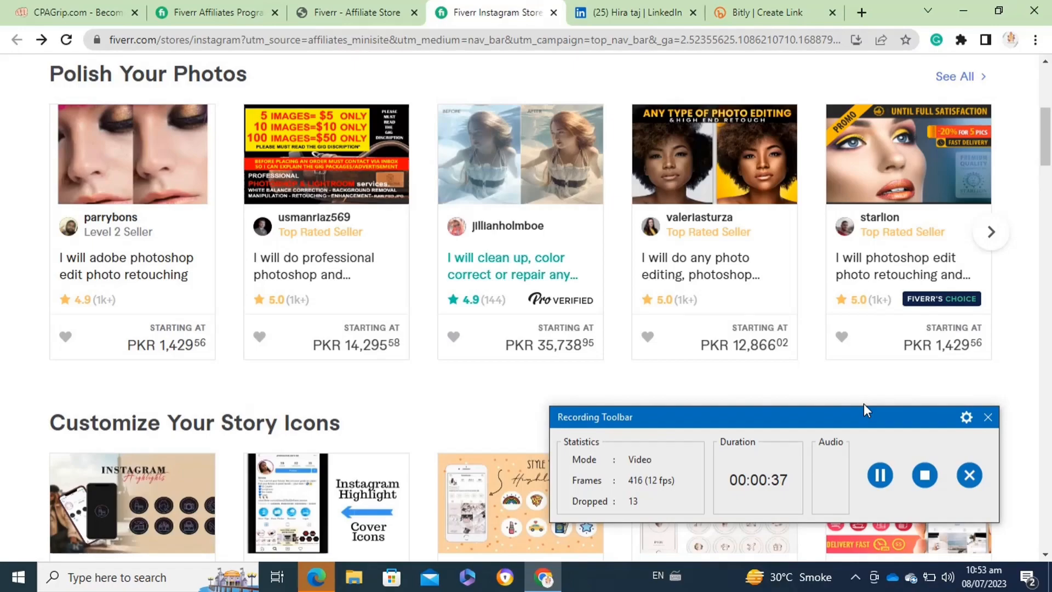
scroll(down, 3)
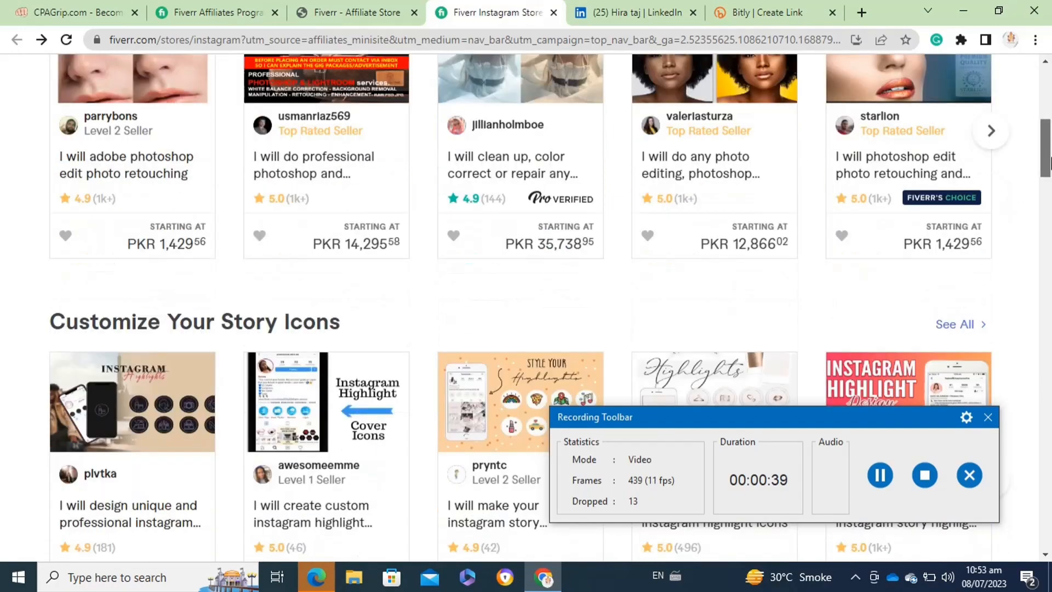
scroll(down, 3)
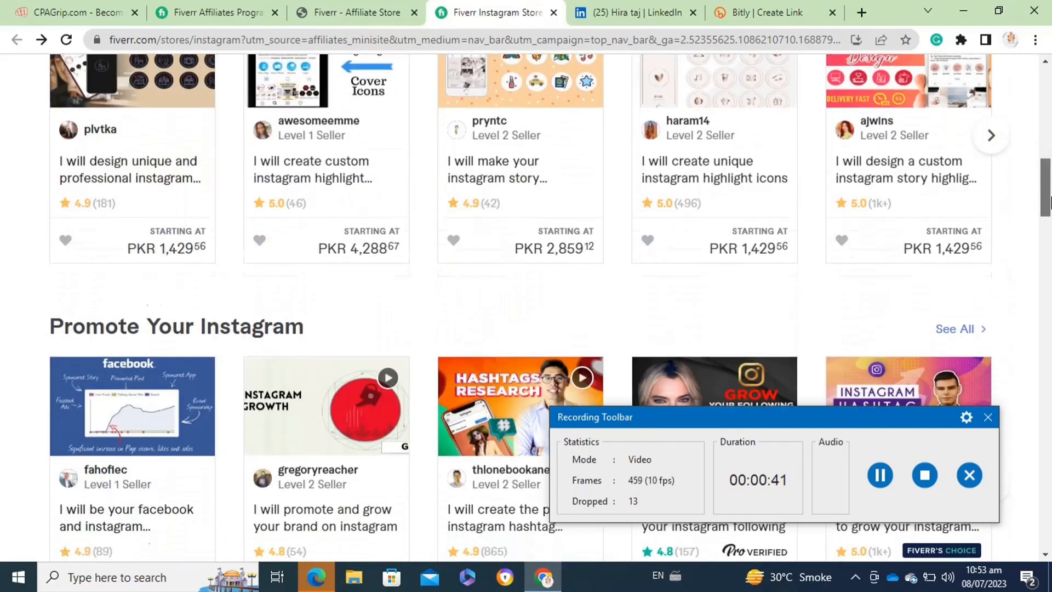
scroll(down, 3)
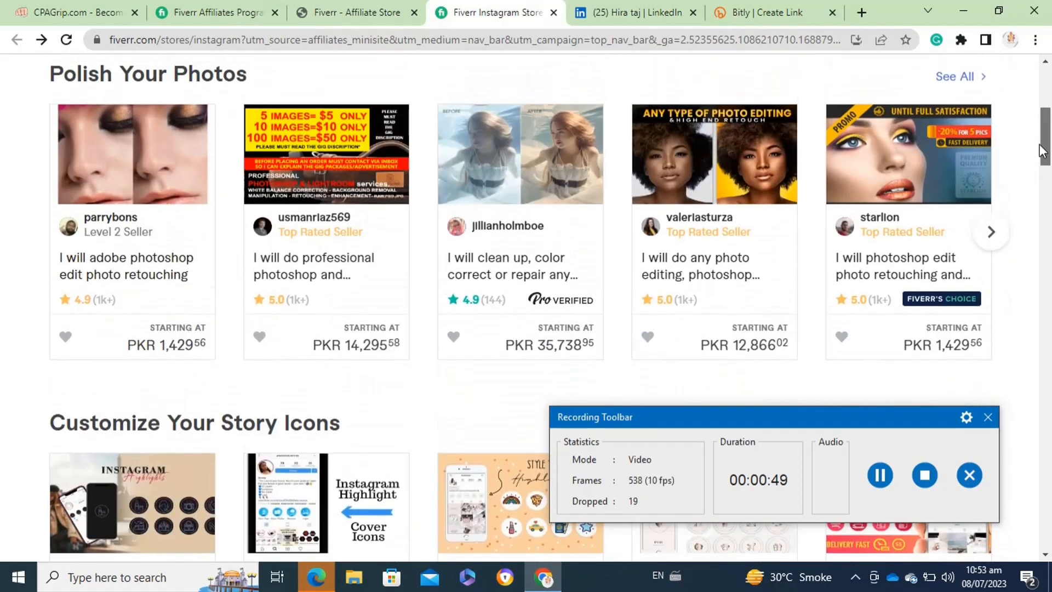
scroll(down, 3)
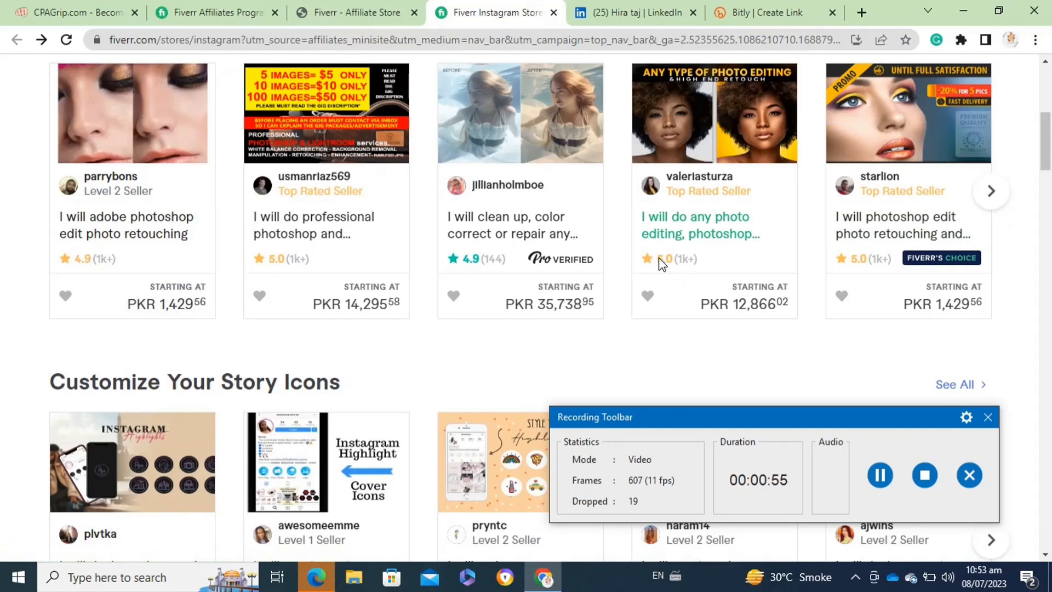
- View the high-end photo editing gig, then move to Bitly's new-link form
click(699, 224)
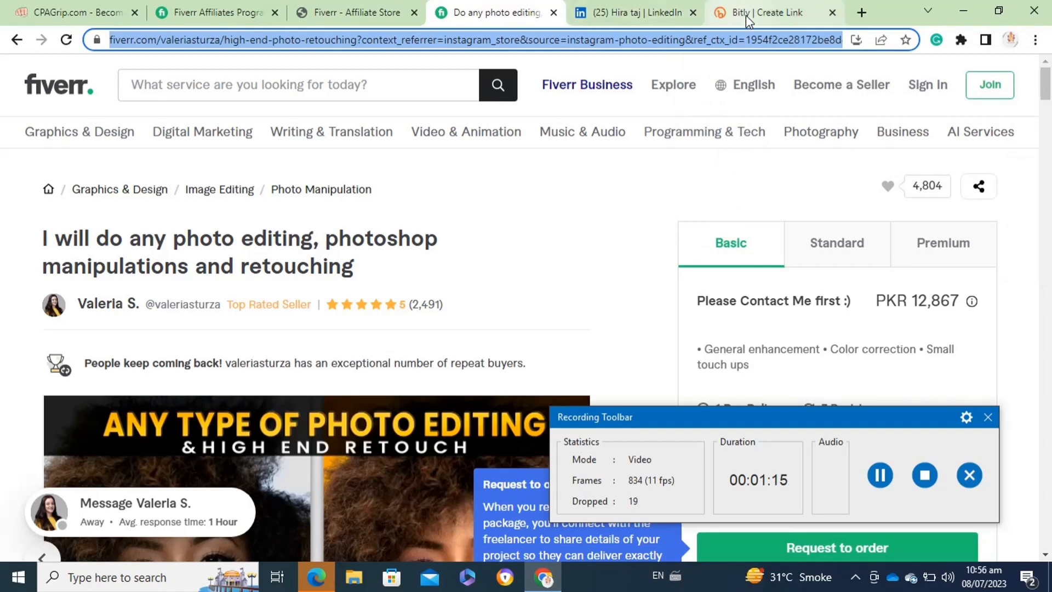
click(758, 12)
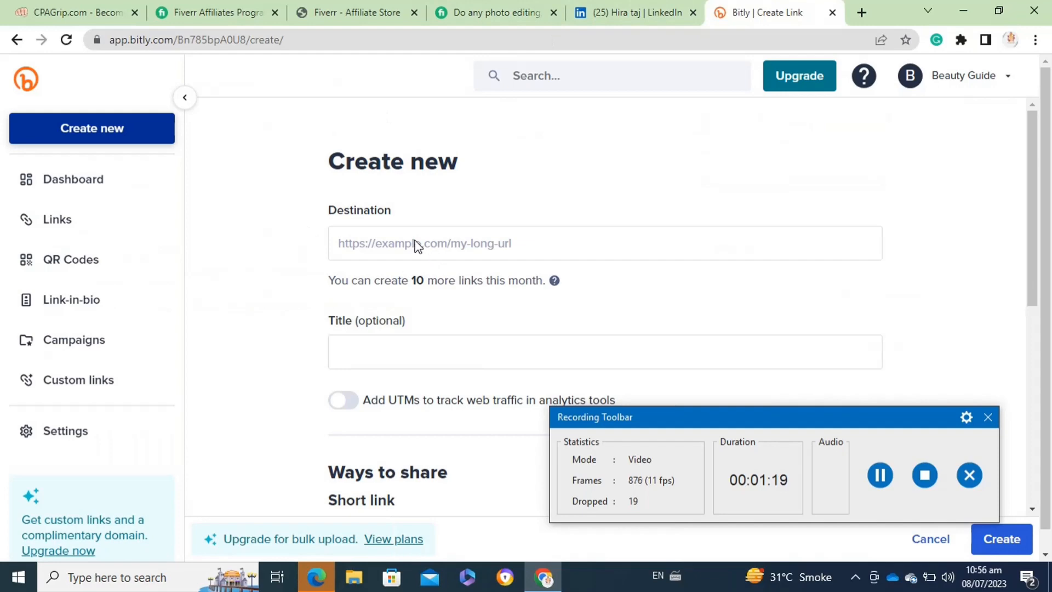
- Paste the long Fiverr gig affiliate address into Bitly's Destination field
click(603, 243)
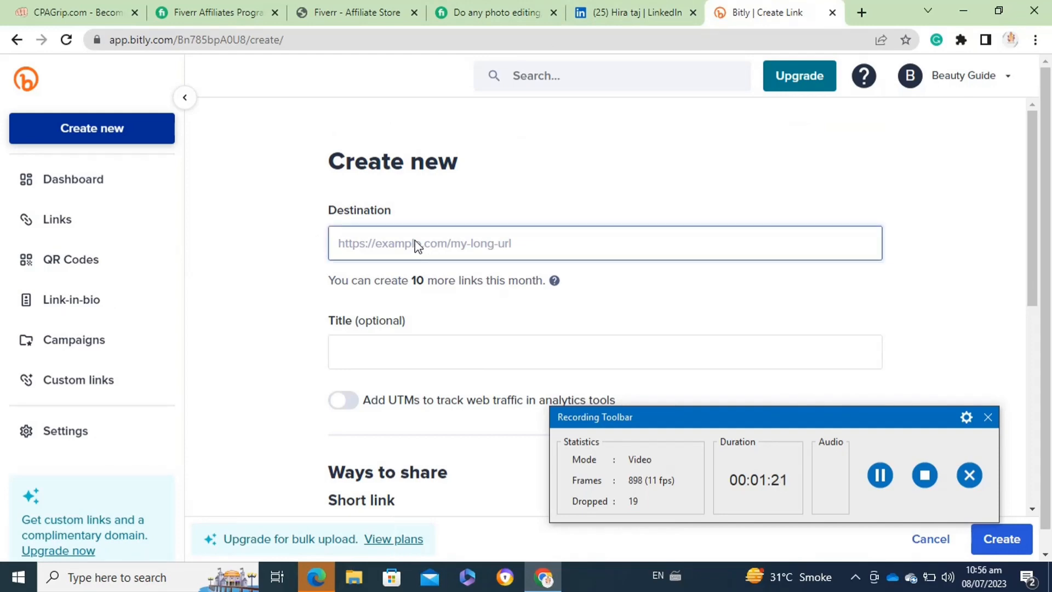
click(355, 12)
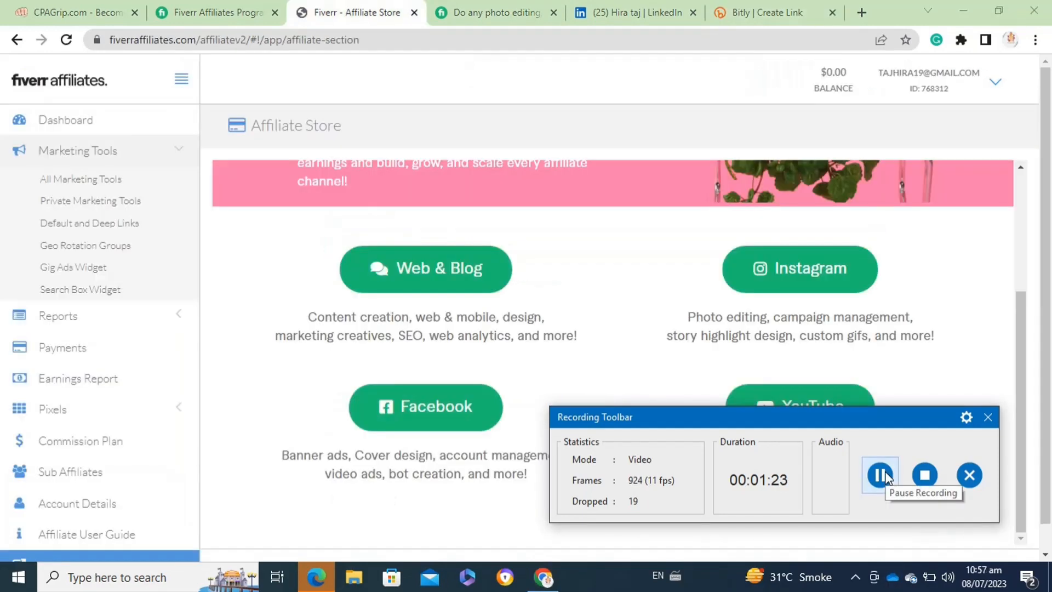
click(758, 12)
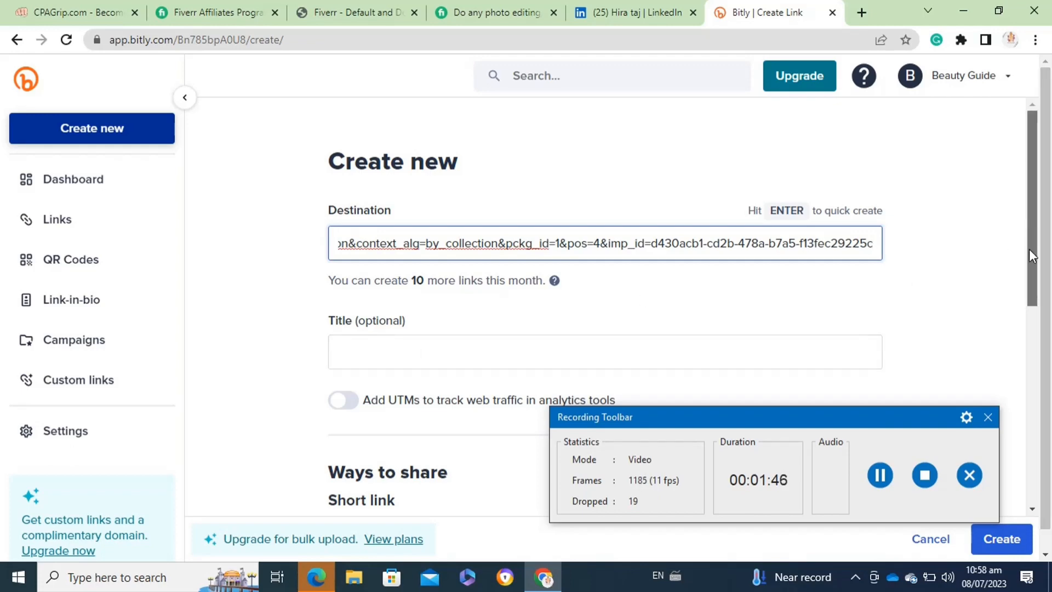
- Create the Bitly short link bit.ly/3PJeuoz for the photo-retouching gig
scroll(down, 3)
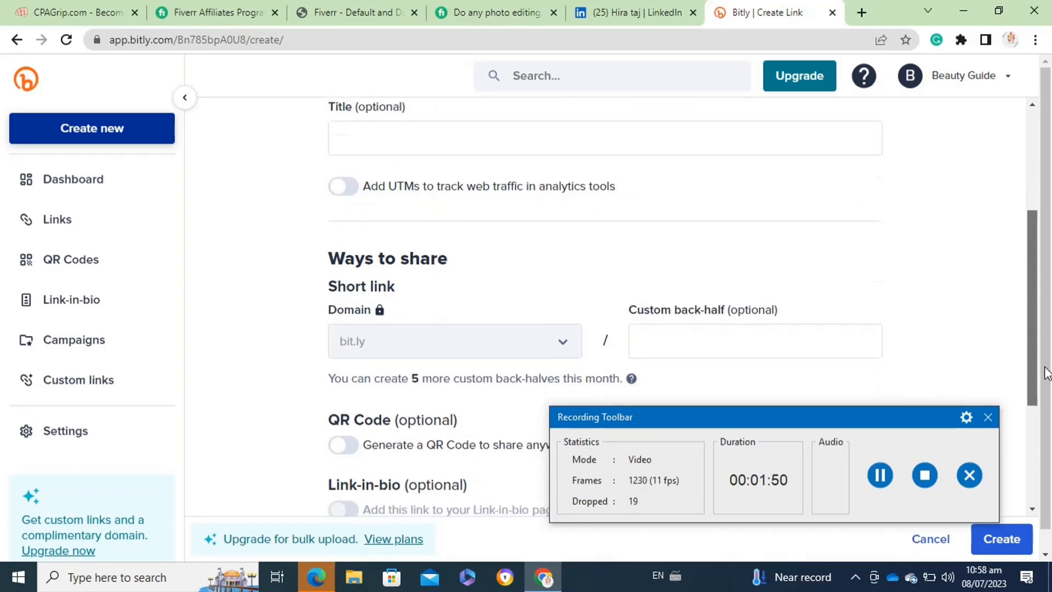
scroll(down, 3)
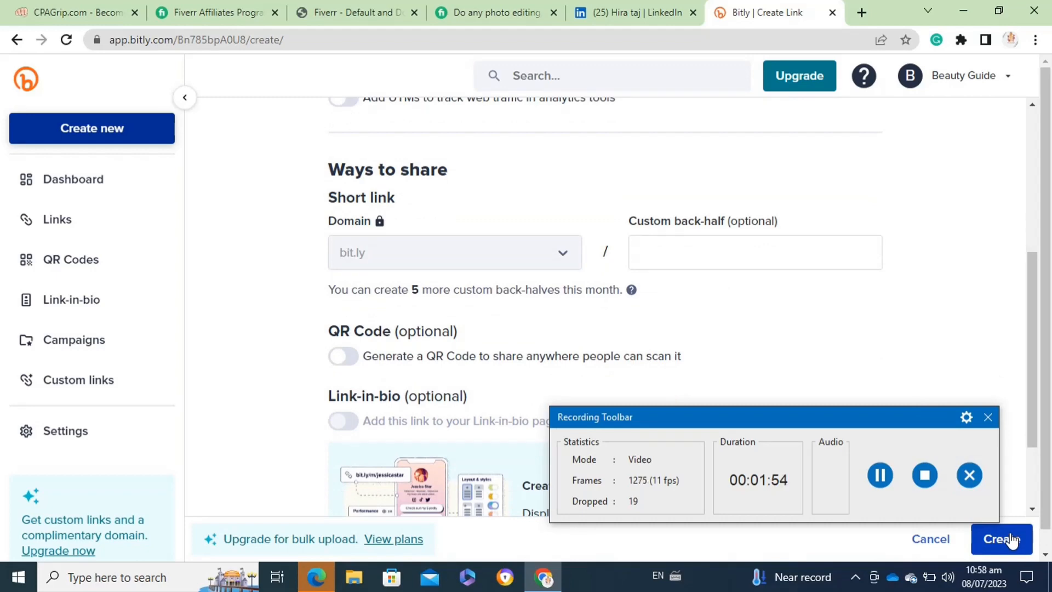
click(999, 539)
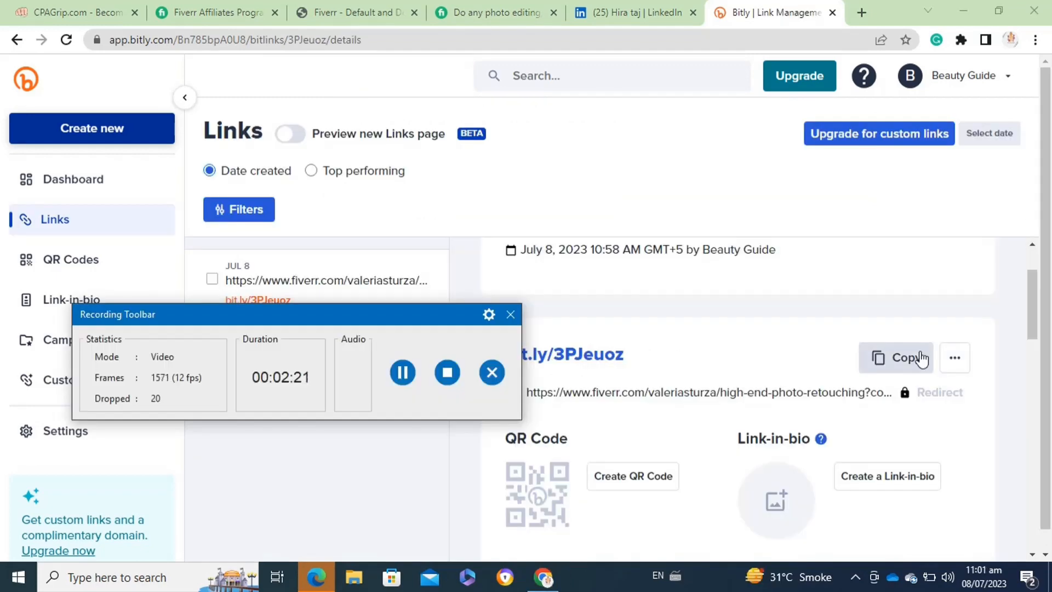
- Copy bit.ly/3PJeuoz and start a new post on the LinkedIn feed
click(894, 357)
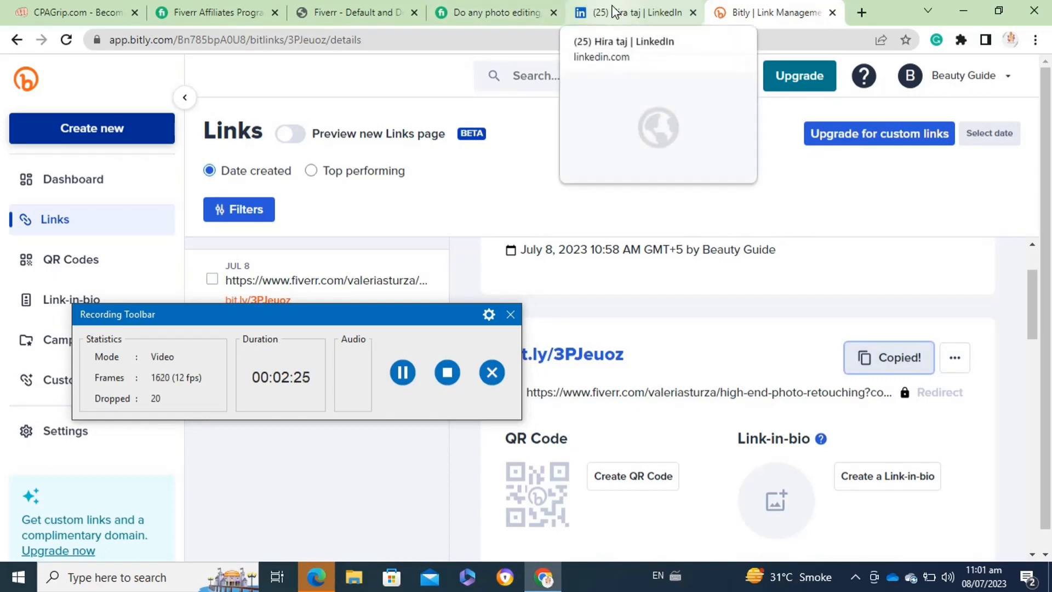
click(634, 12)
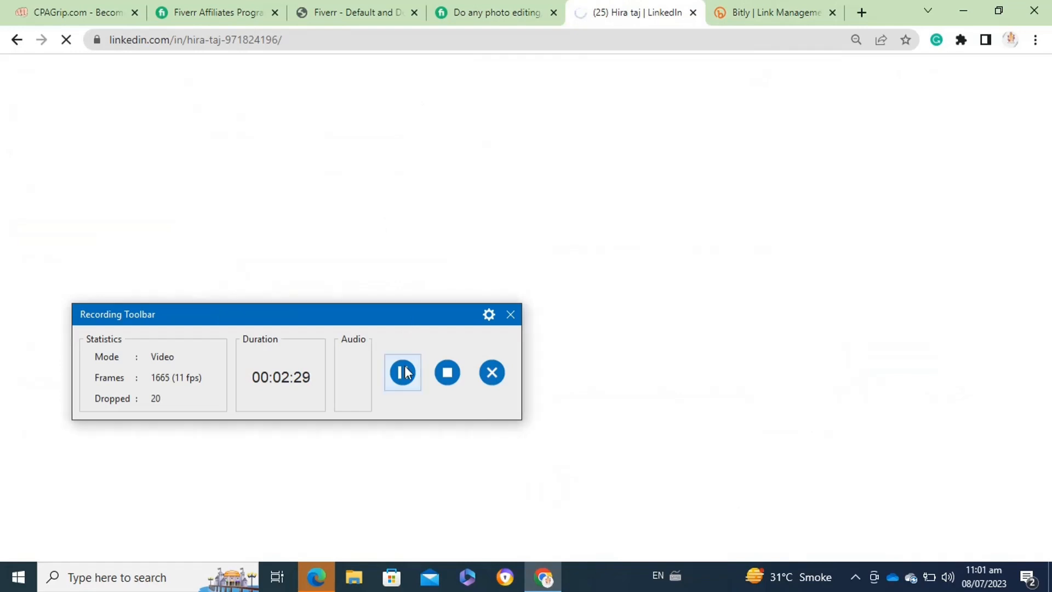
click(402, 373)
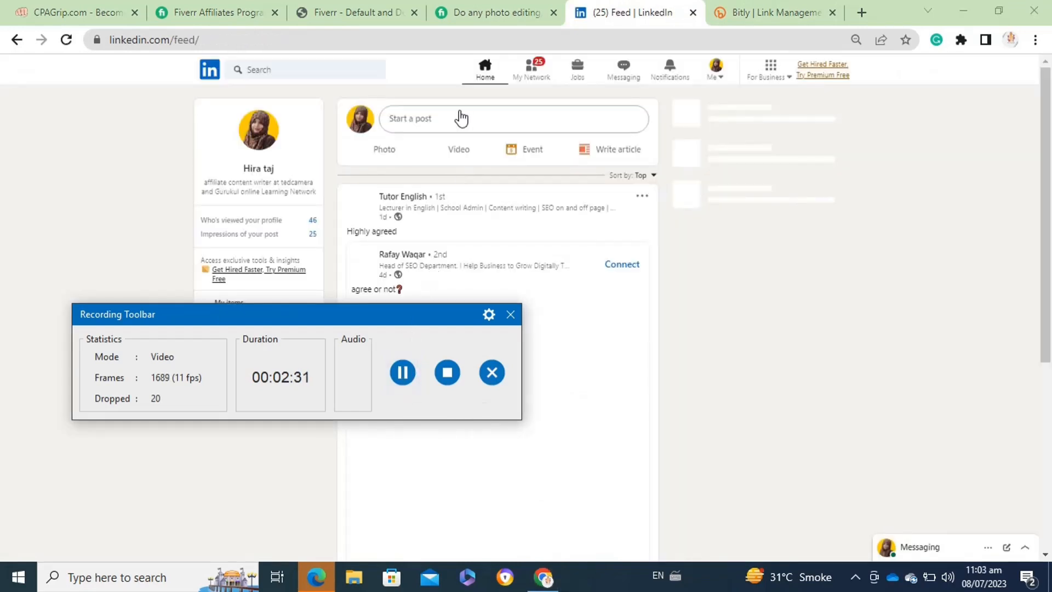
click(455, 118)
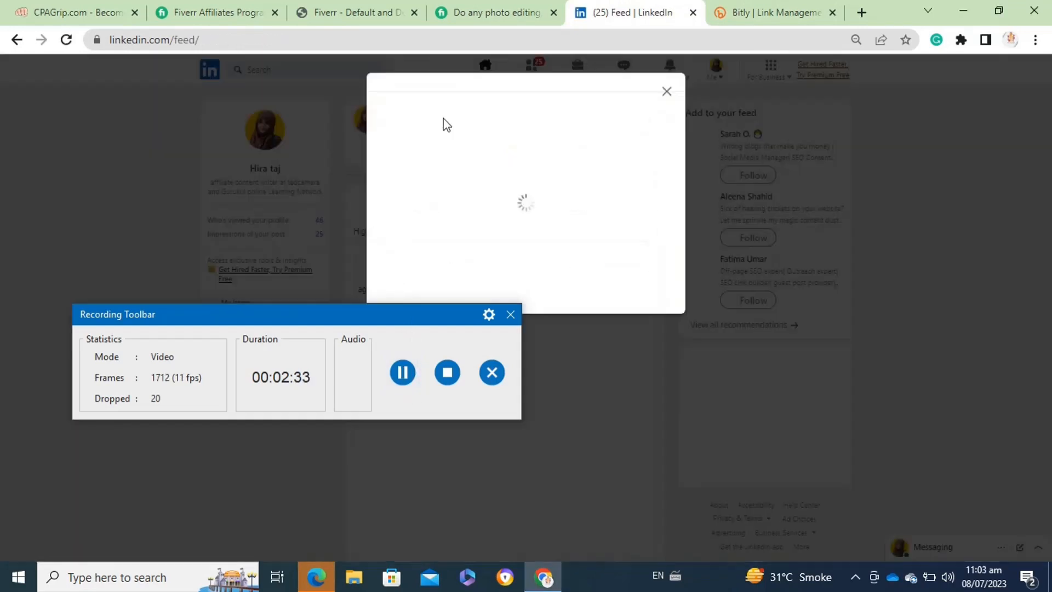